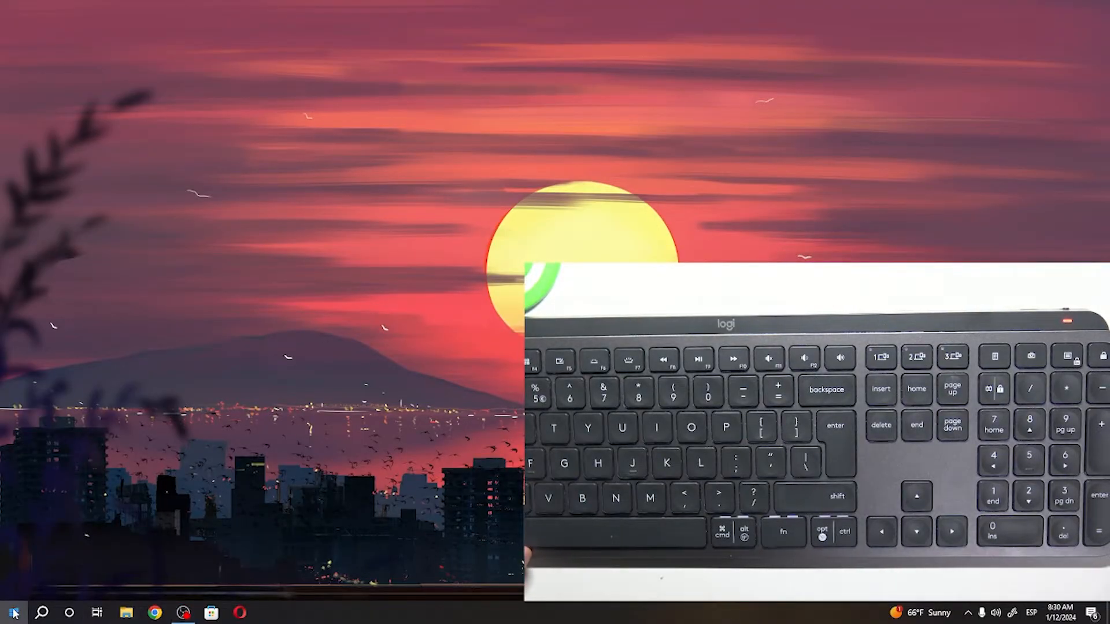
Step: Launch Notepad from the taskbar to get a blank Untitled document
click(13, 613)
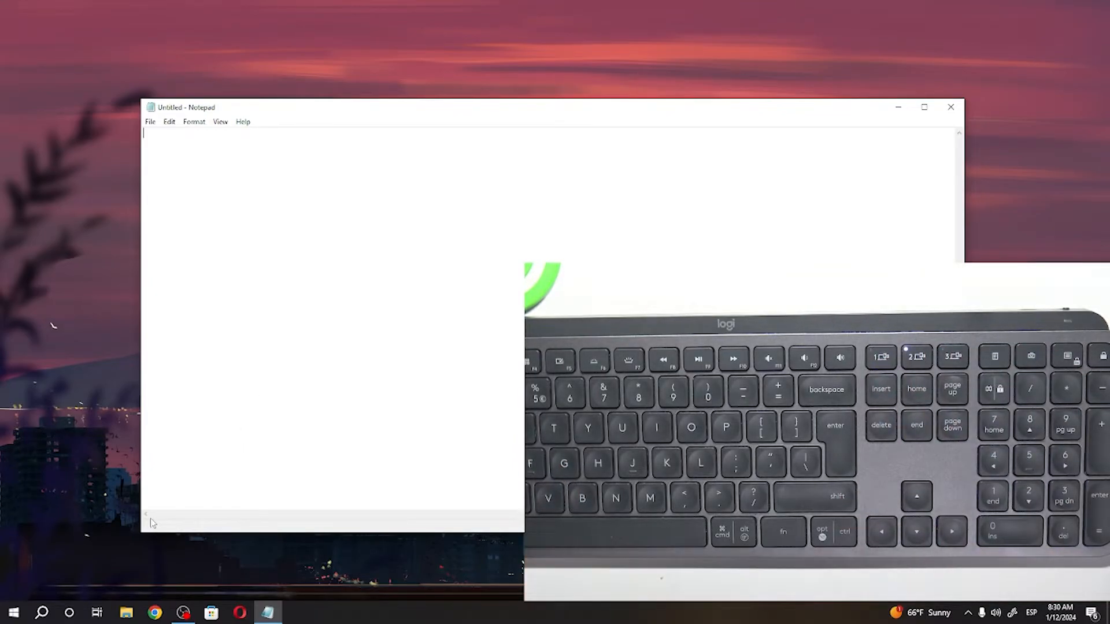
click(13, 613)
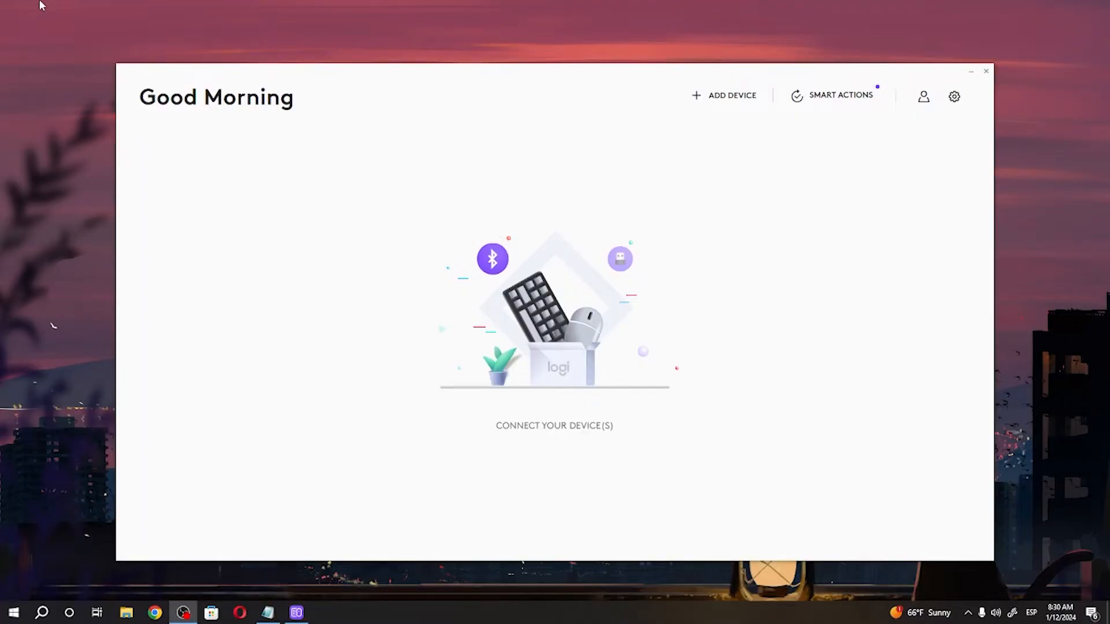
Step: Add a new device using the Logi Unifying receiver connection option
click(731, 95)
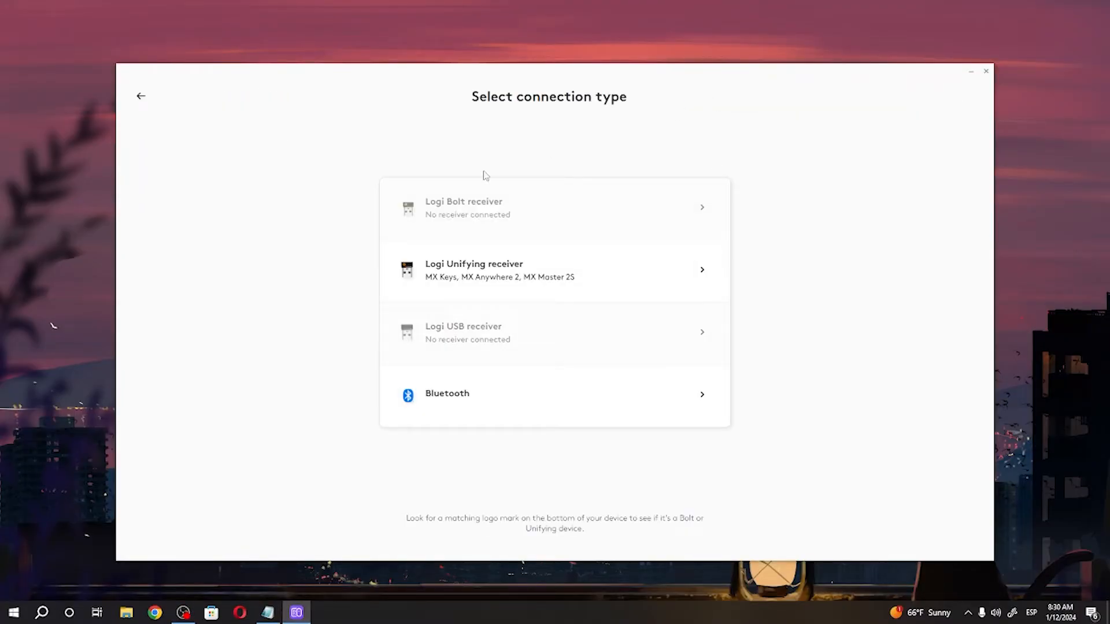
mouse_move(469, 284)
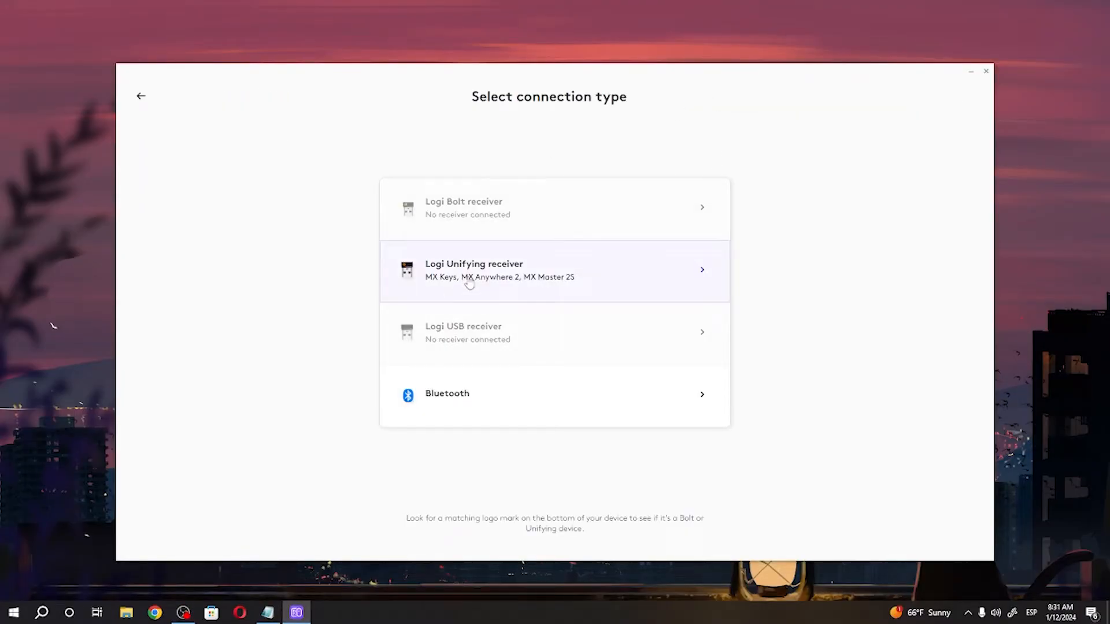
click(554, 271)
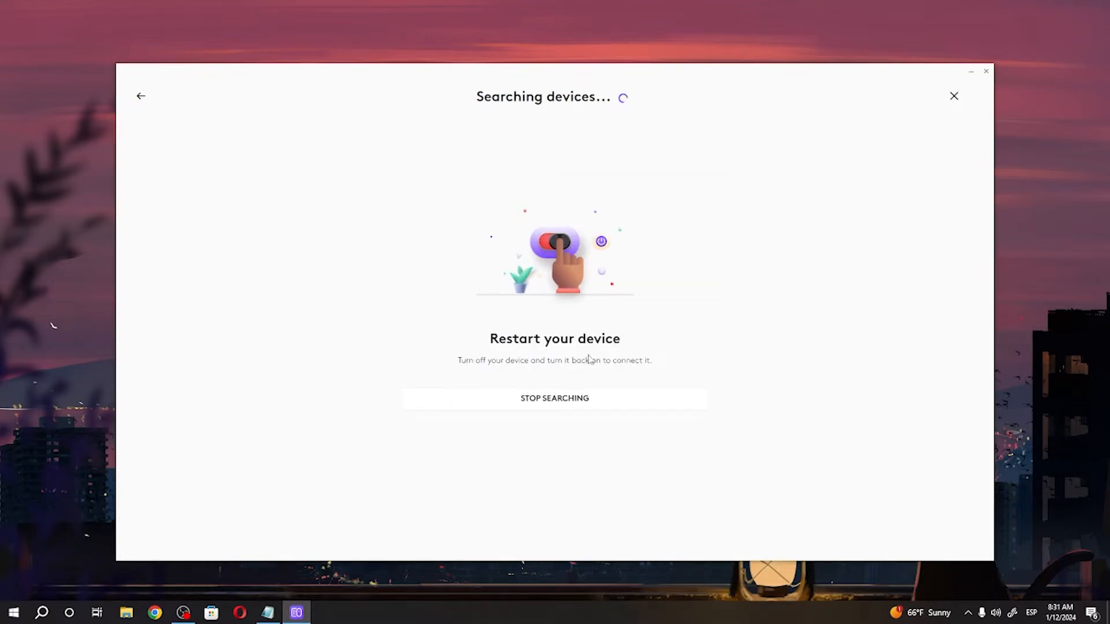
mouse_move(527, 374)
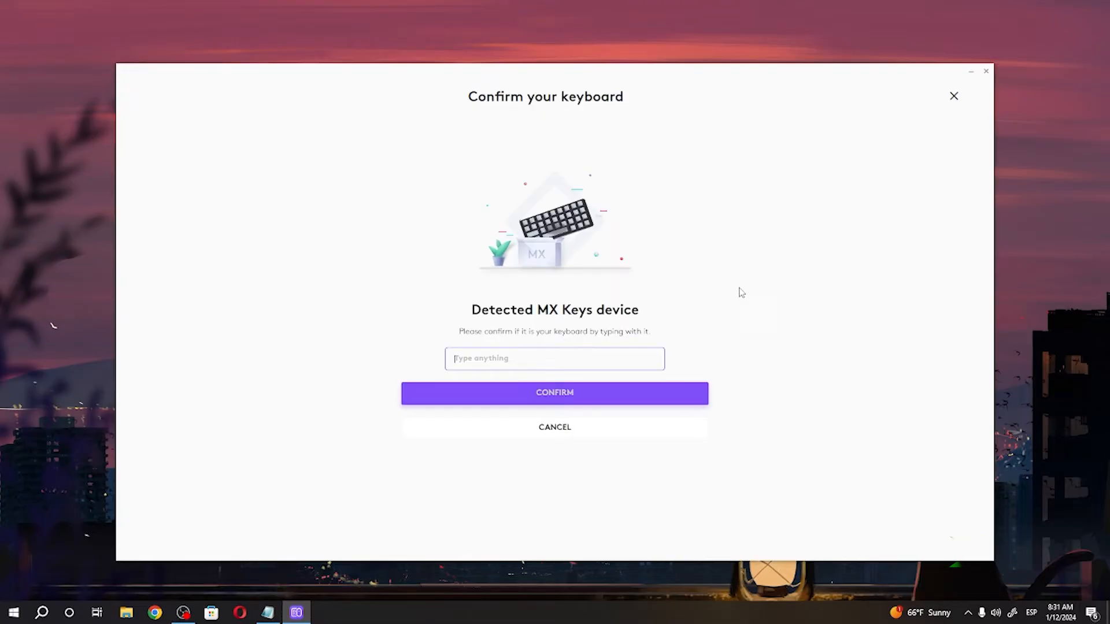
Step: Type test characters in the box to confirm the detected MX Keys keyboard
text(s)
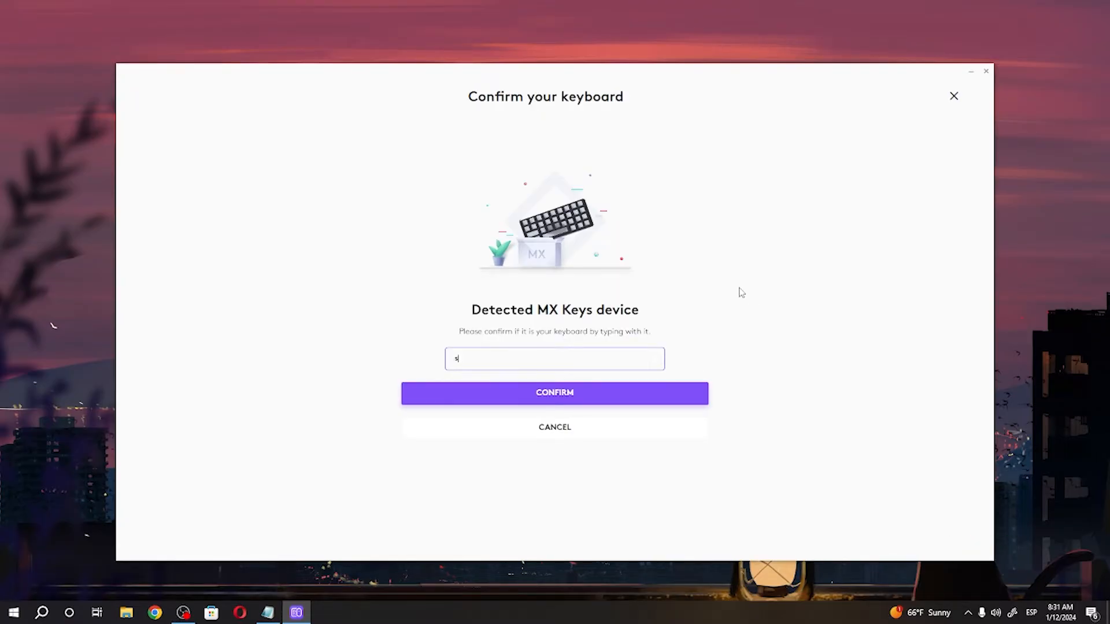
text(gsduogshgsoidgsuhgsd)
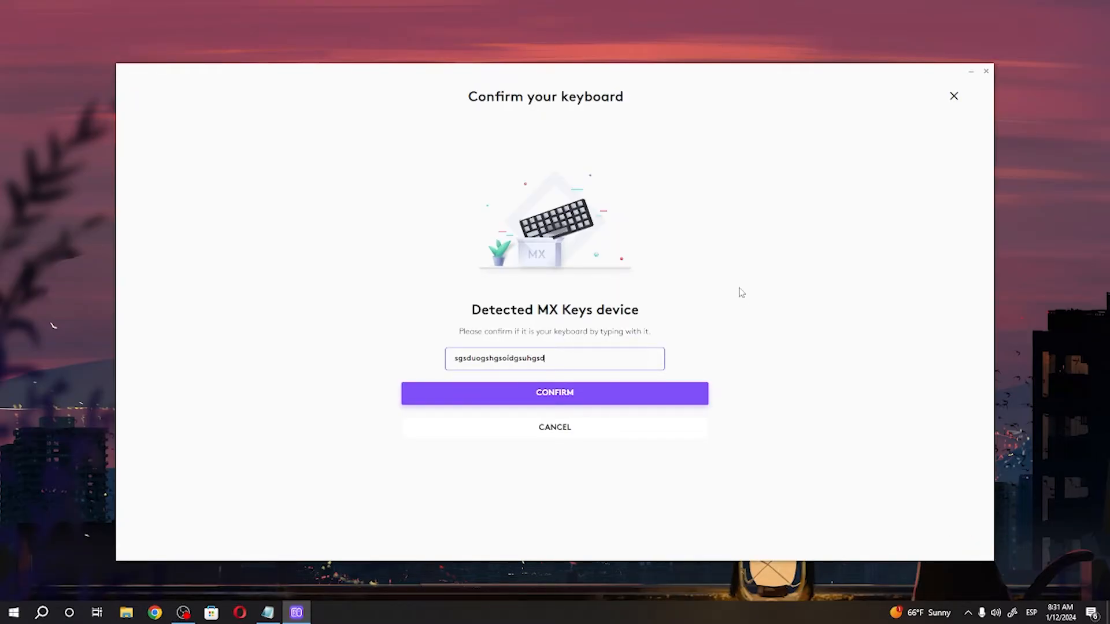
mouse_move(583, 398)
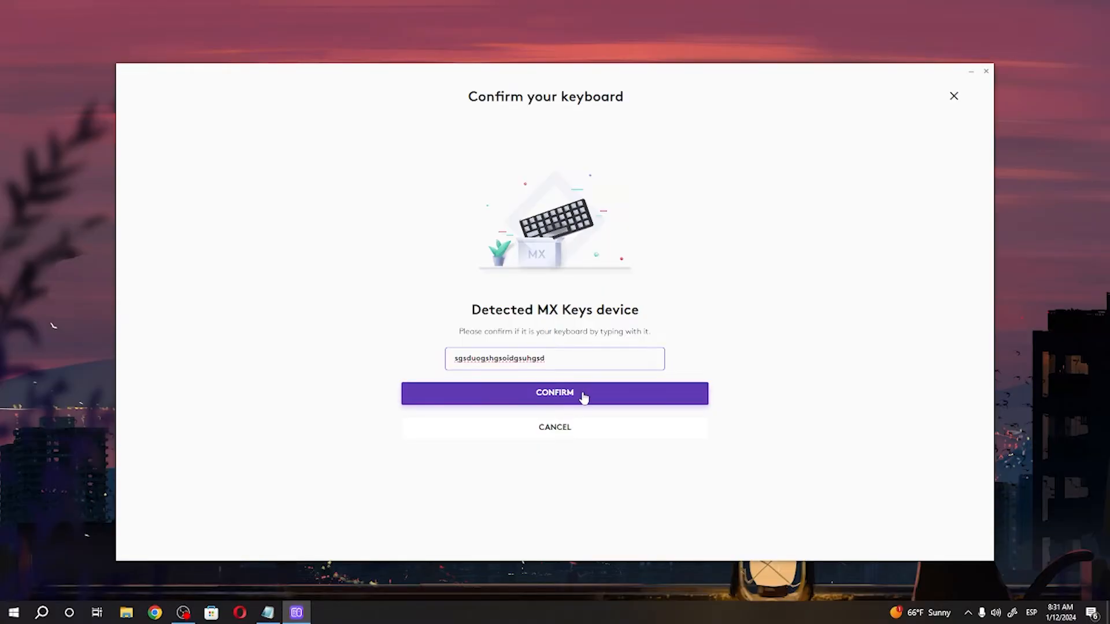
click(554, 393)
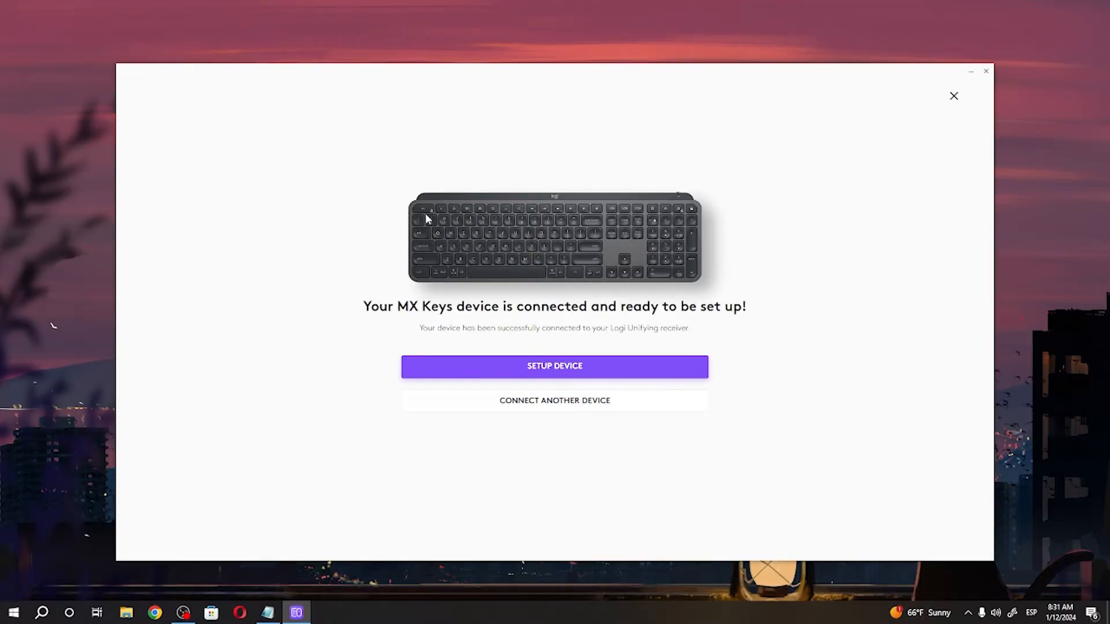
Step: Set up the MX Keys, step into the feature tour, then skip it
click(555, 366)
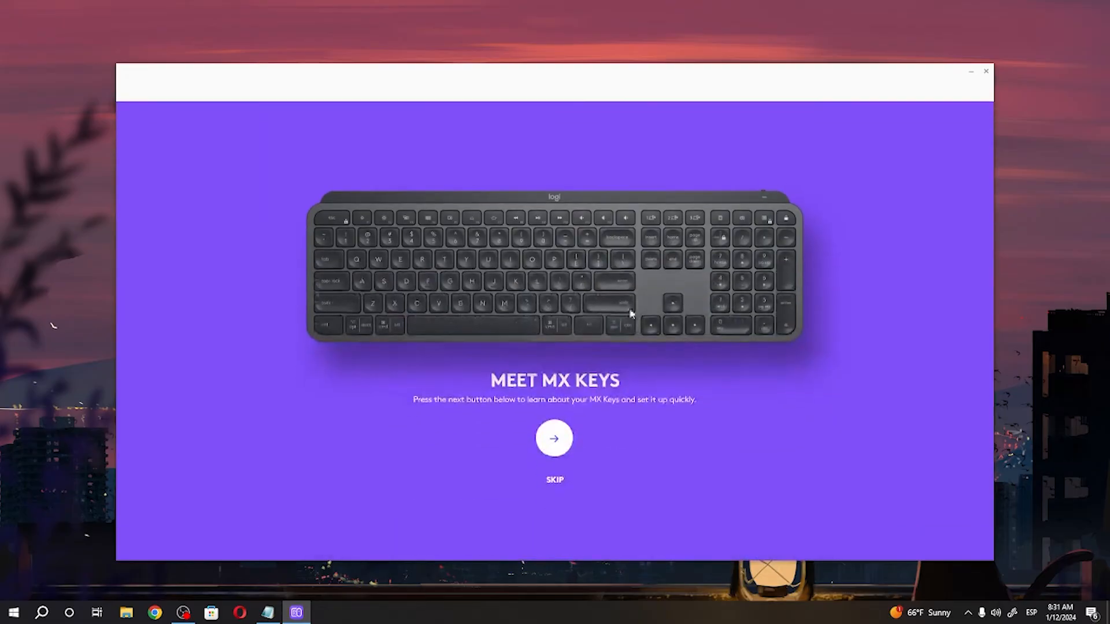
click(554, 438)
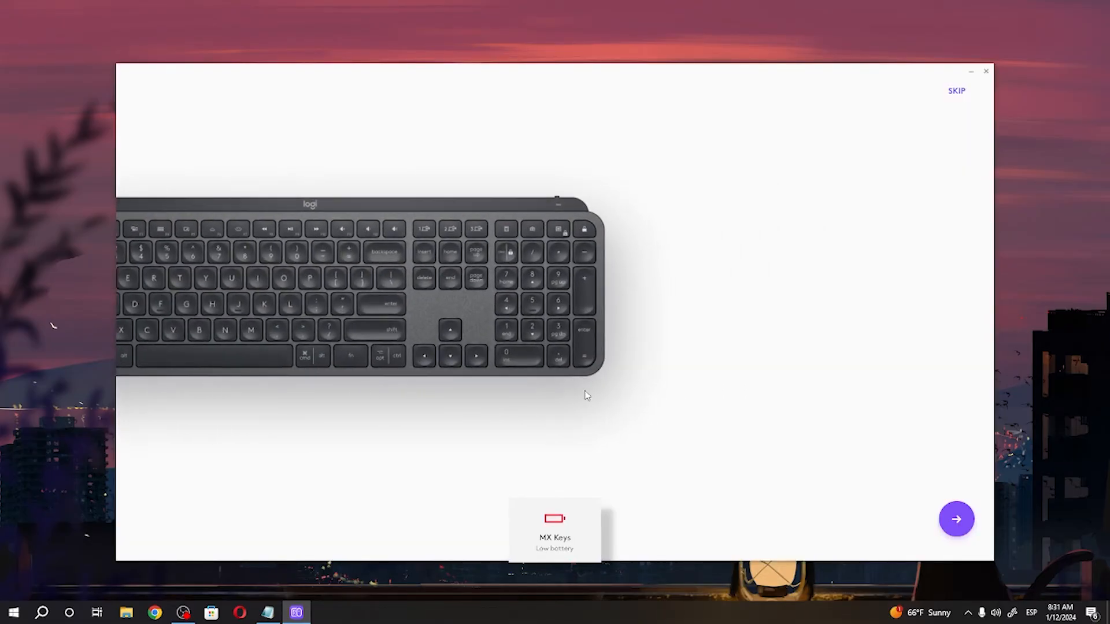
click(955, 519)
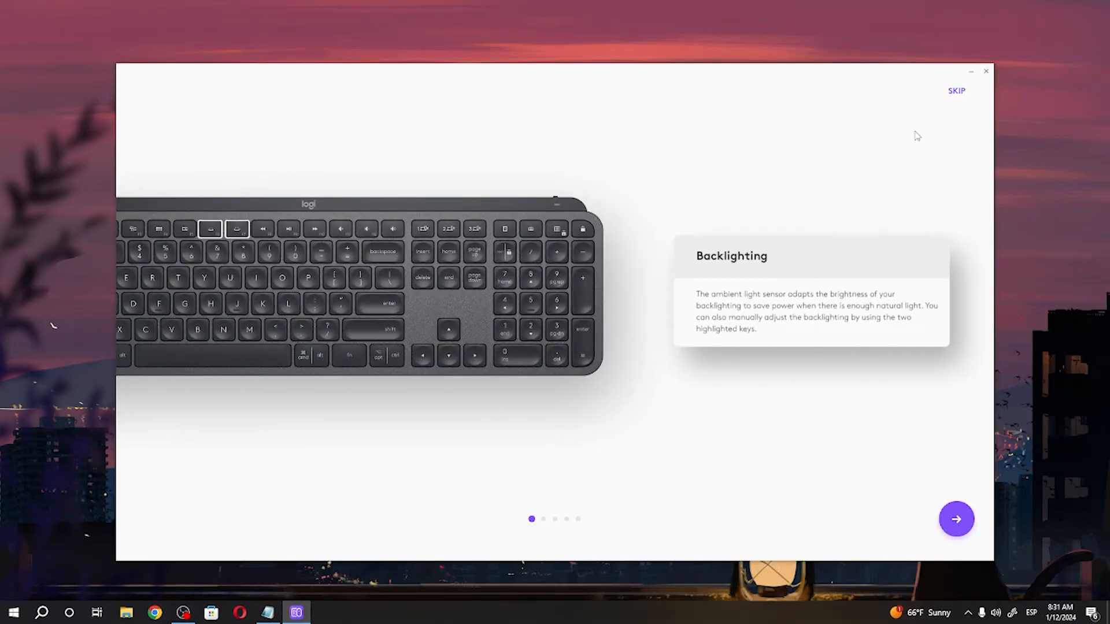
click(956, 91)
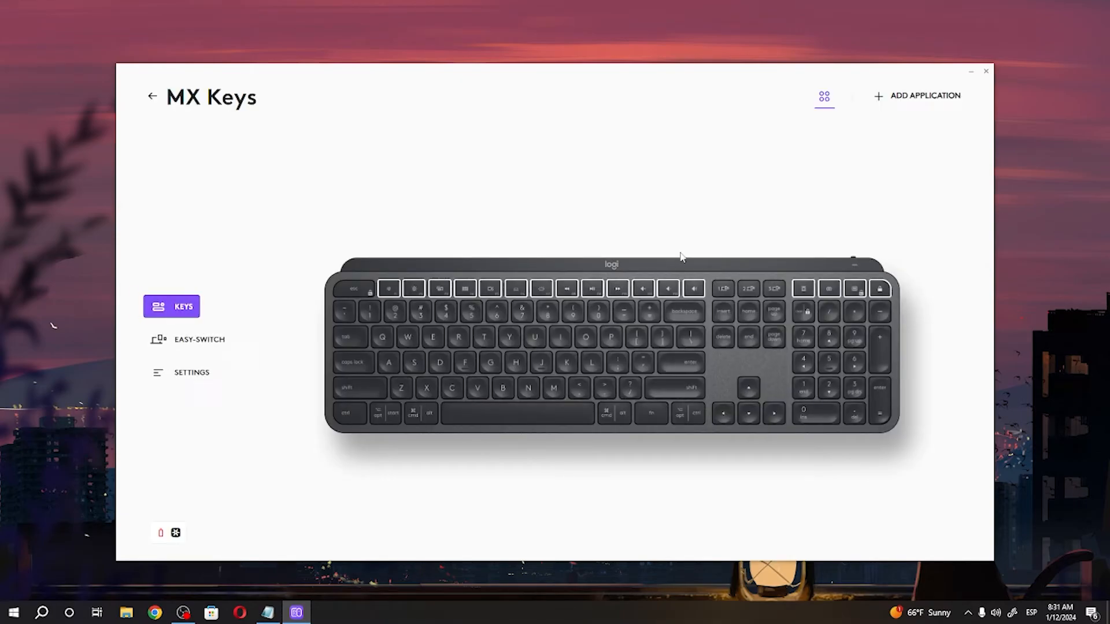
mouse_move(360, 519)
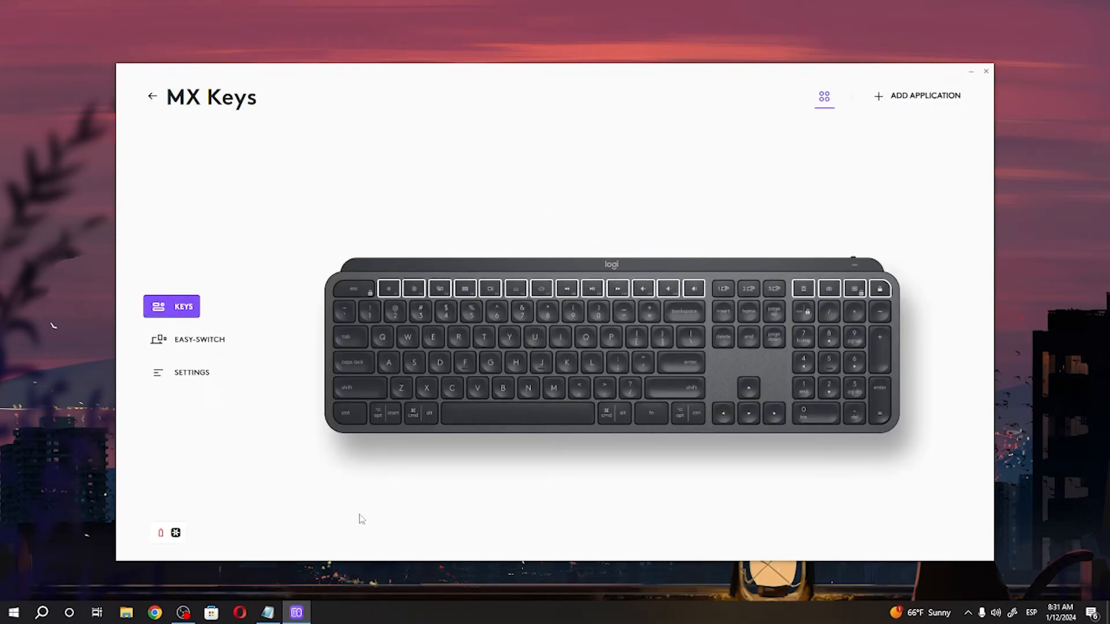